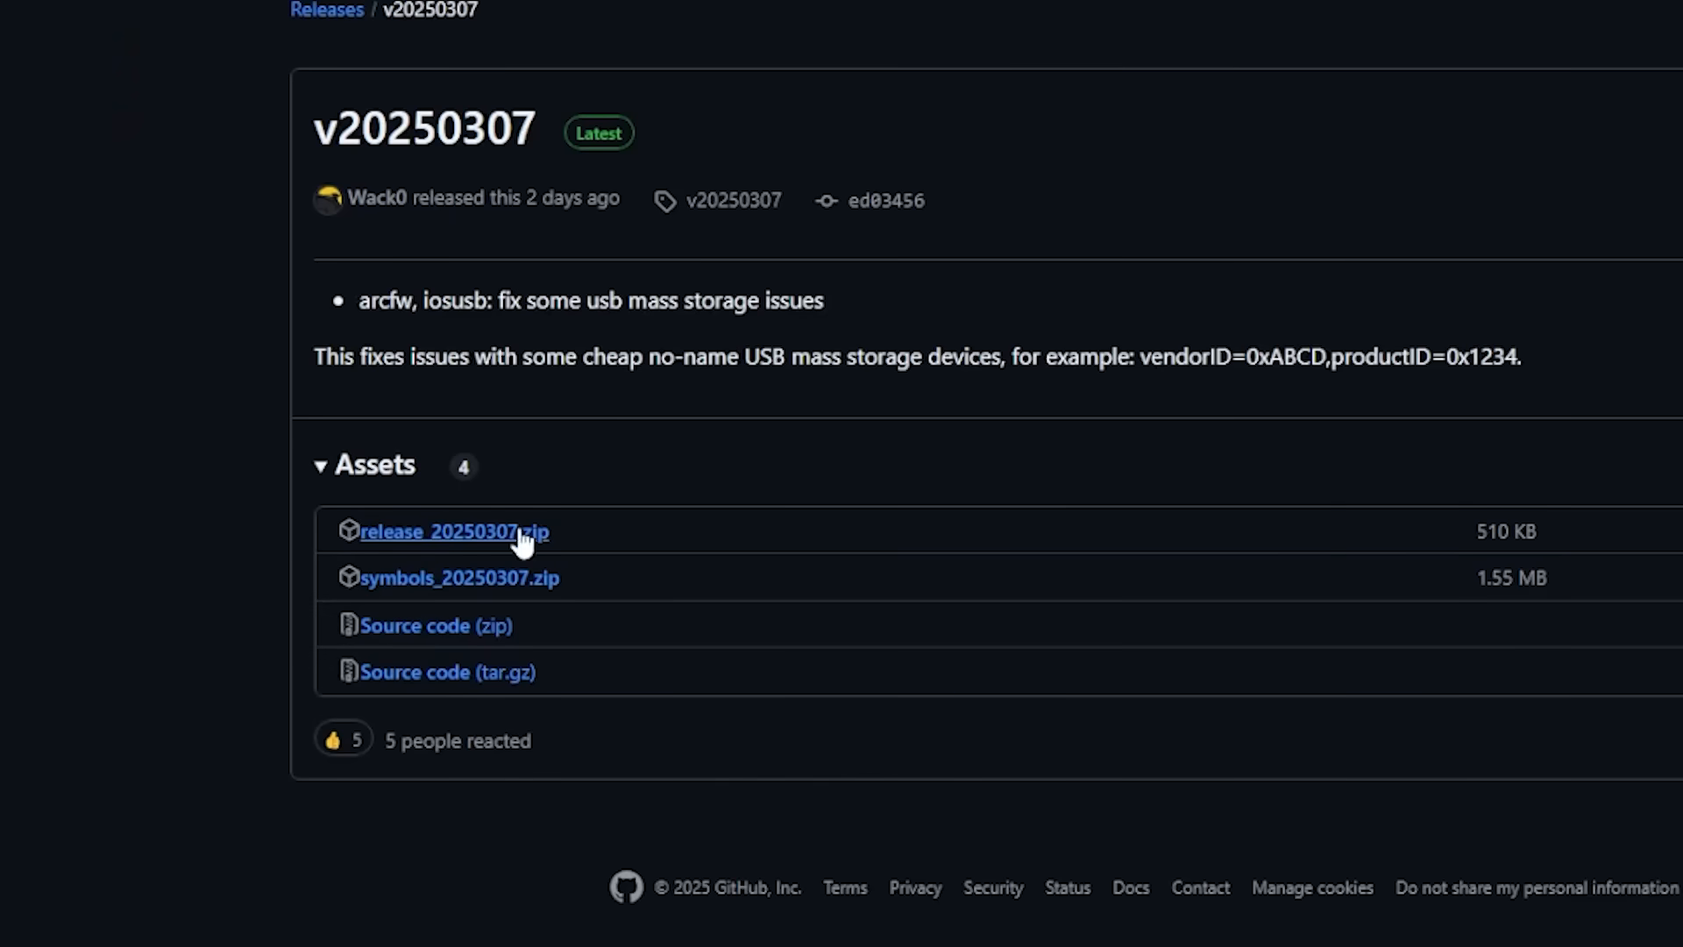
# Download release_20250307.zip from the v20250307 release's Assets
pyautogui.click(454, 531)
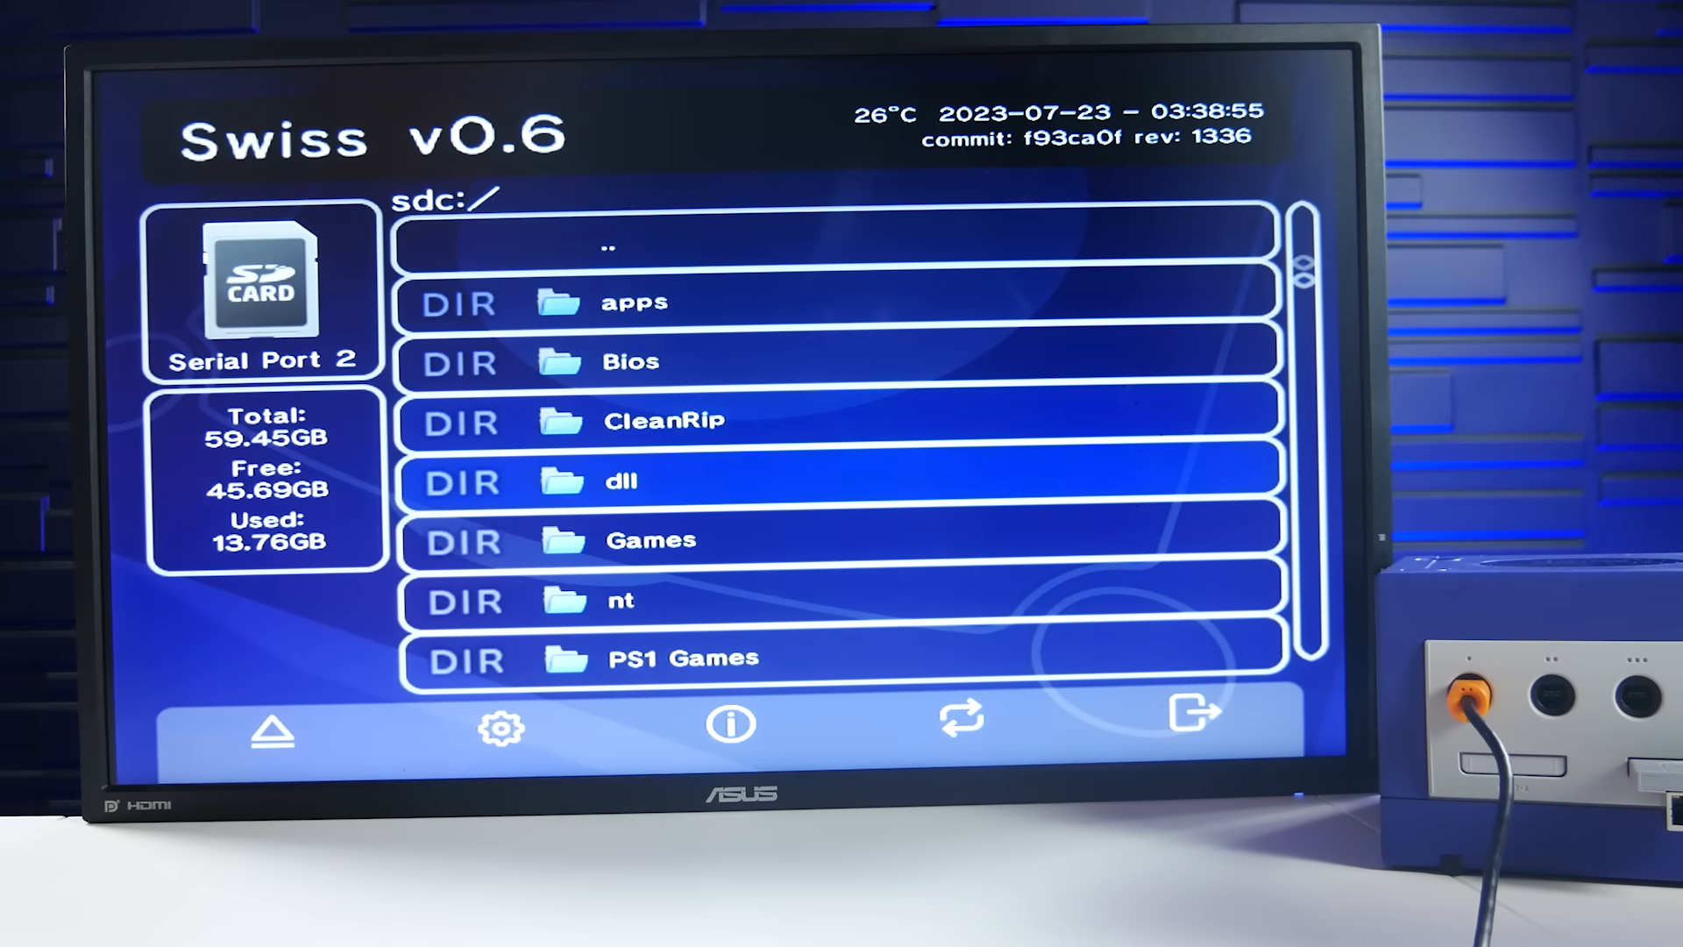
# Scroll the sdc:/ file list in Swiss toward the ArcLoader firmware file
pyautogui.scroll(-3)
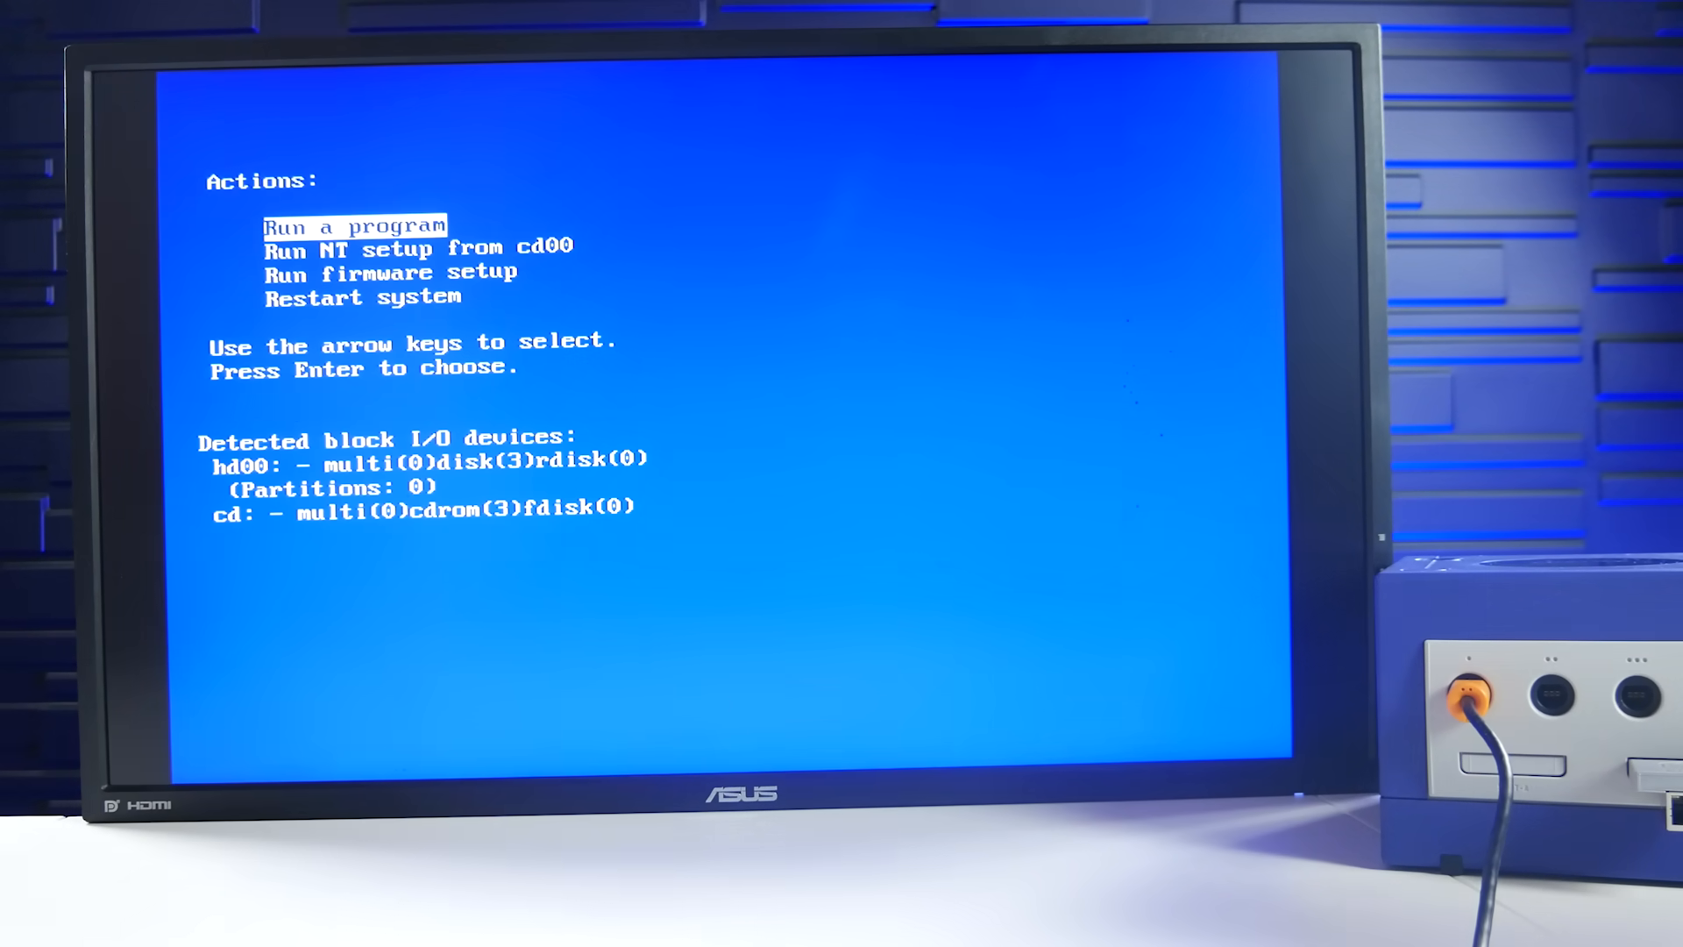
# Select Run NT setup from cd00 in the ARC firmware Actions menu
pyautogui.press('down')
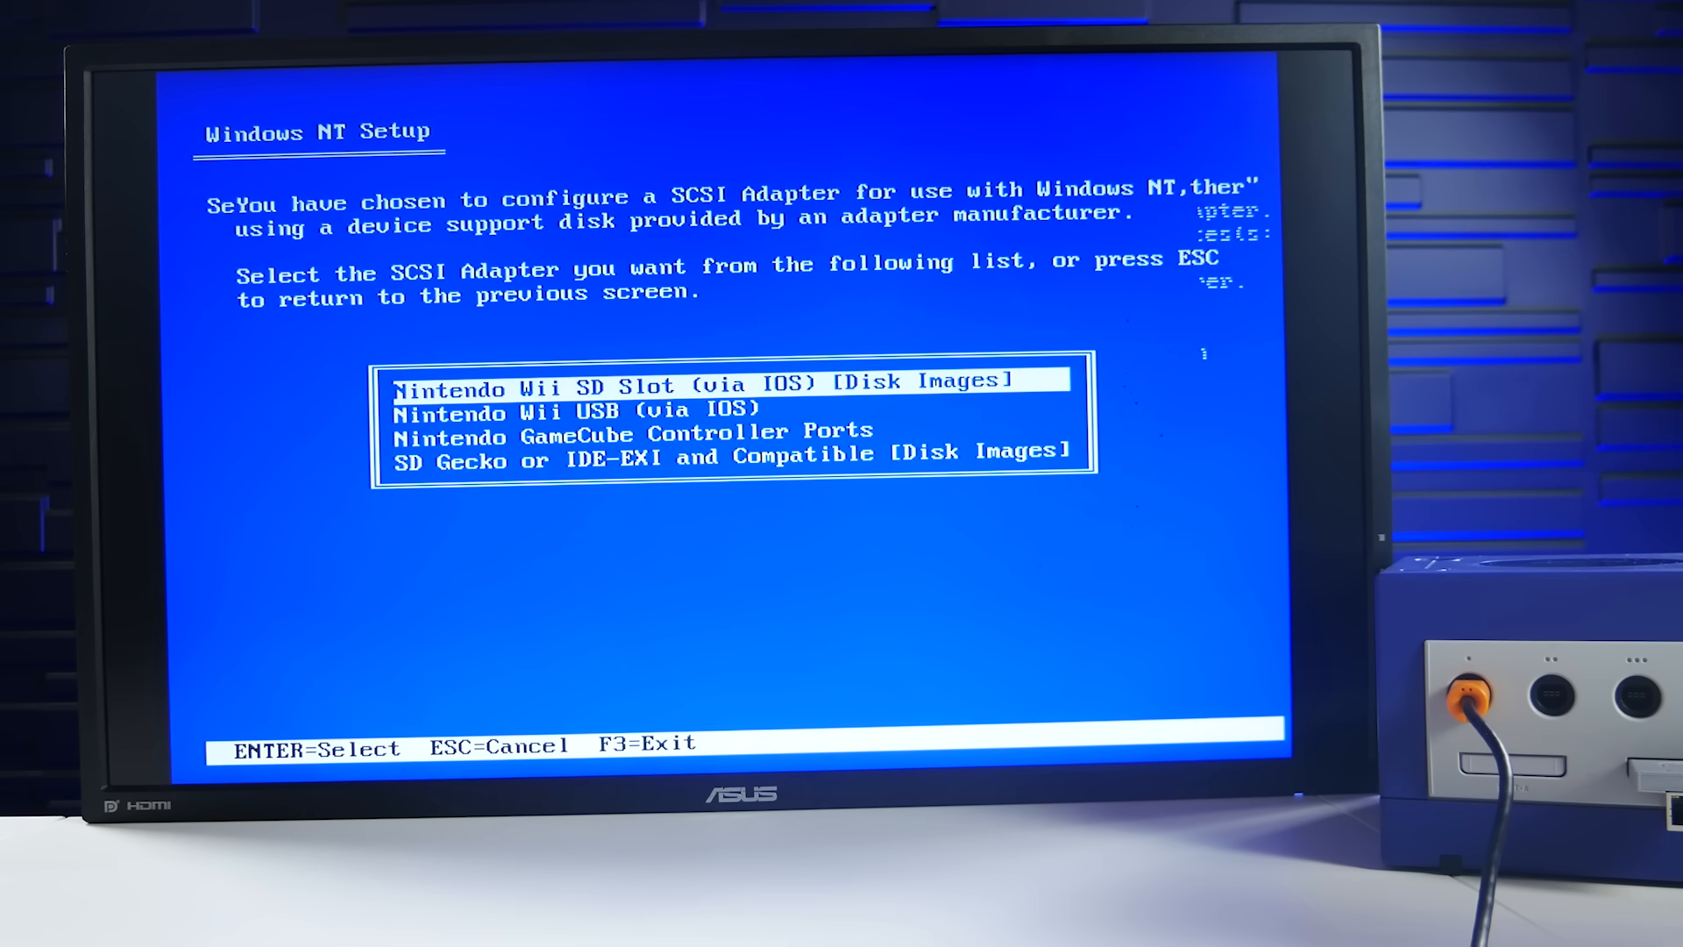
pyautogui.press('Down')
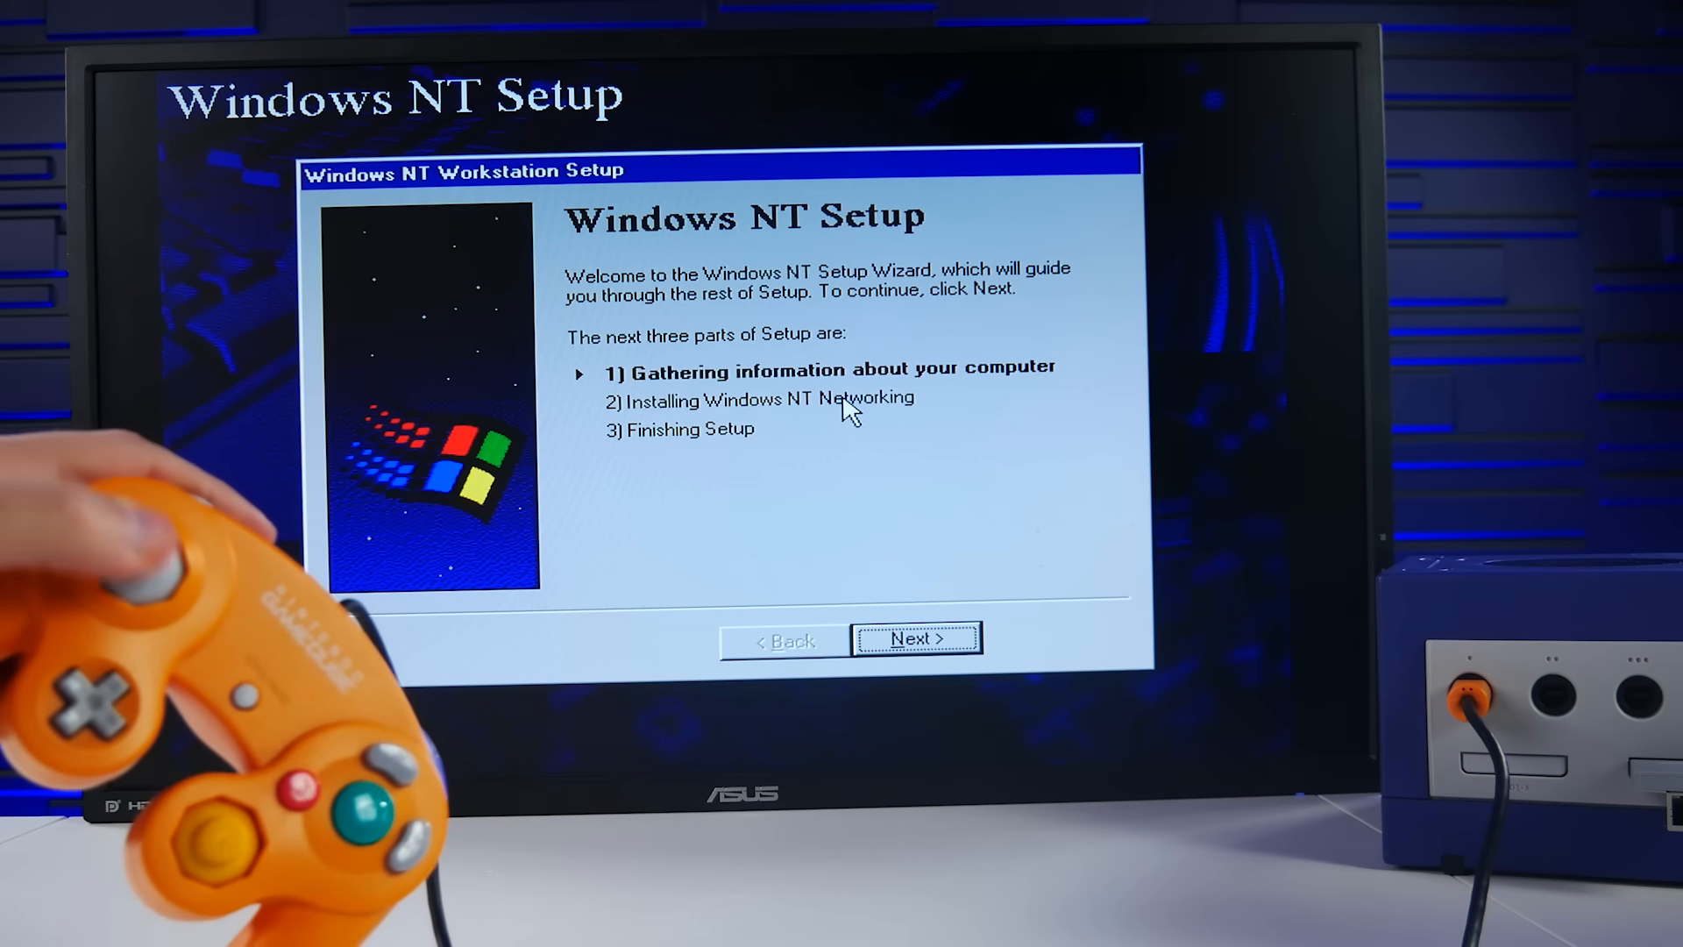
pyautogui.moveTo(773, 380)
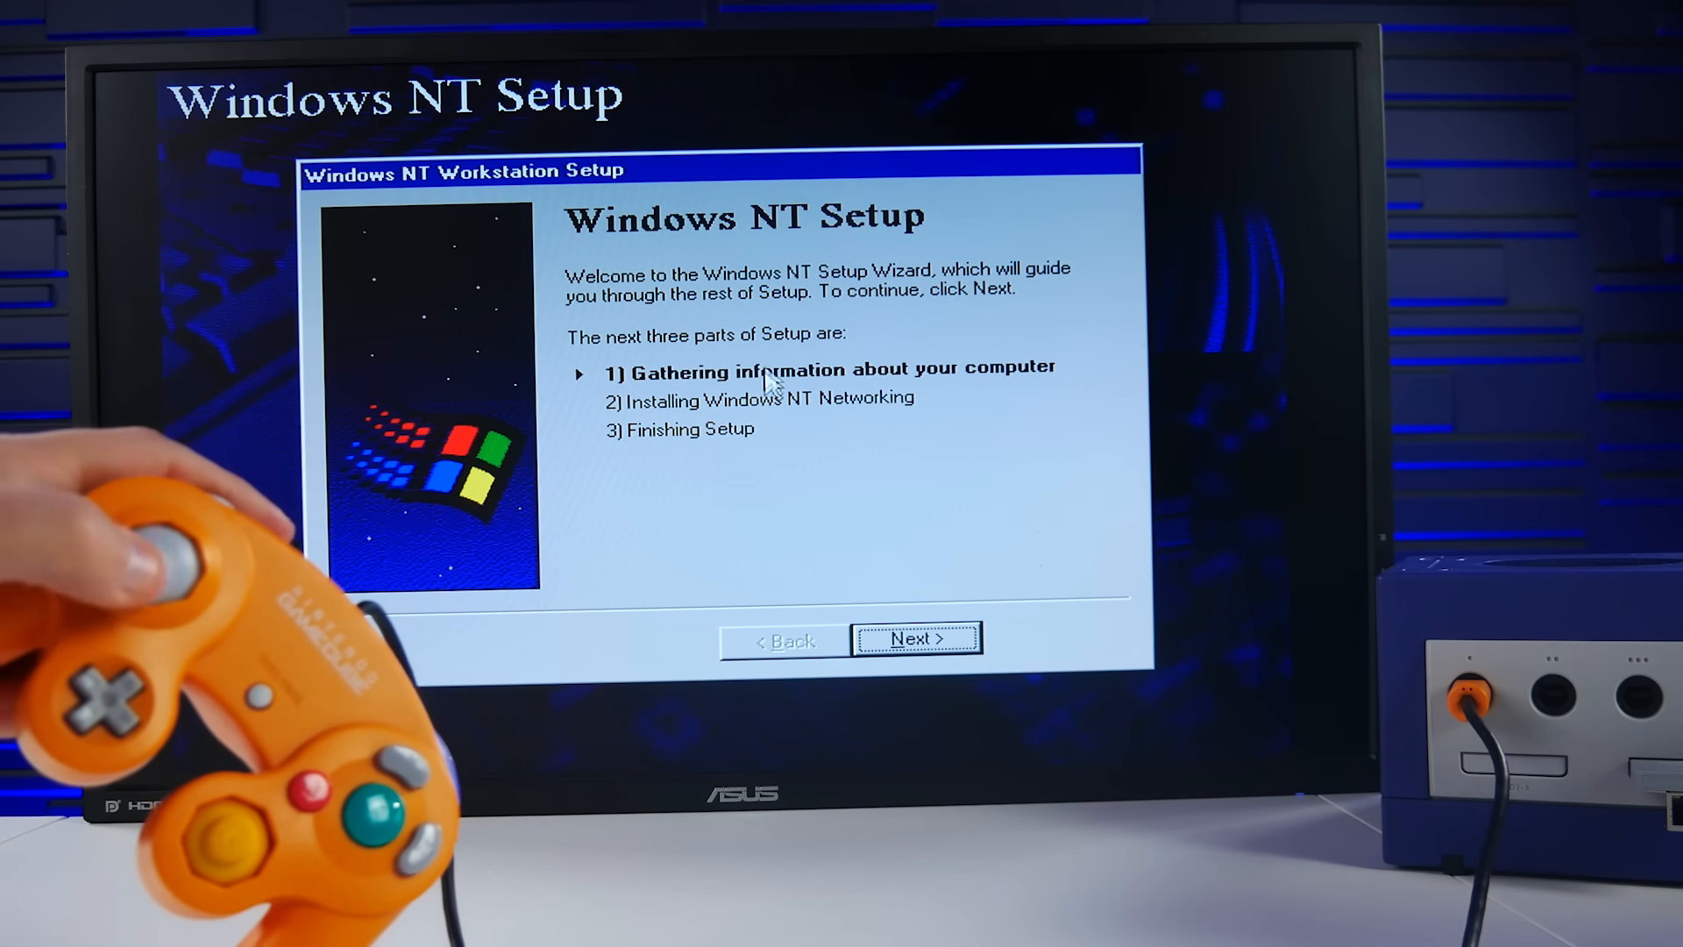
# Advance past the welcome page and enter the Product ID's first digits '0' and '91'
pyautogui.click(917, 638)
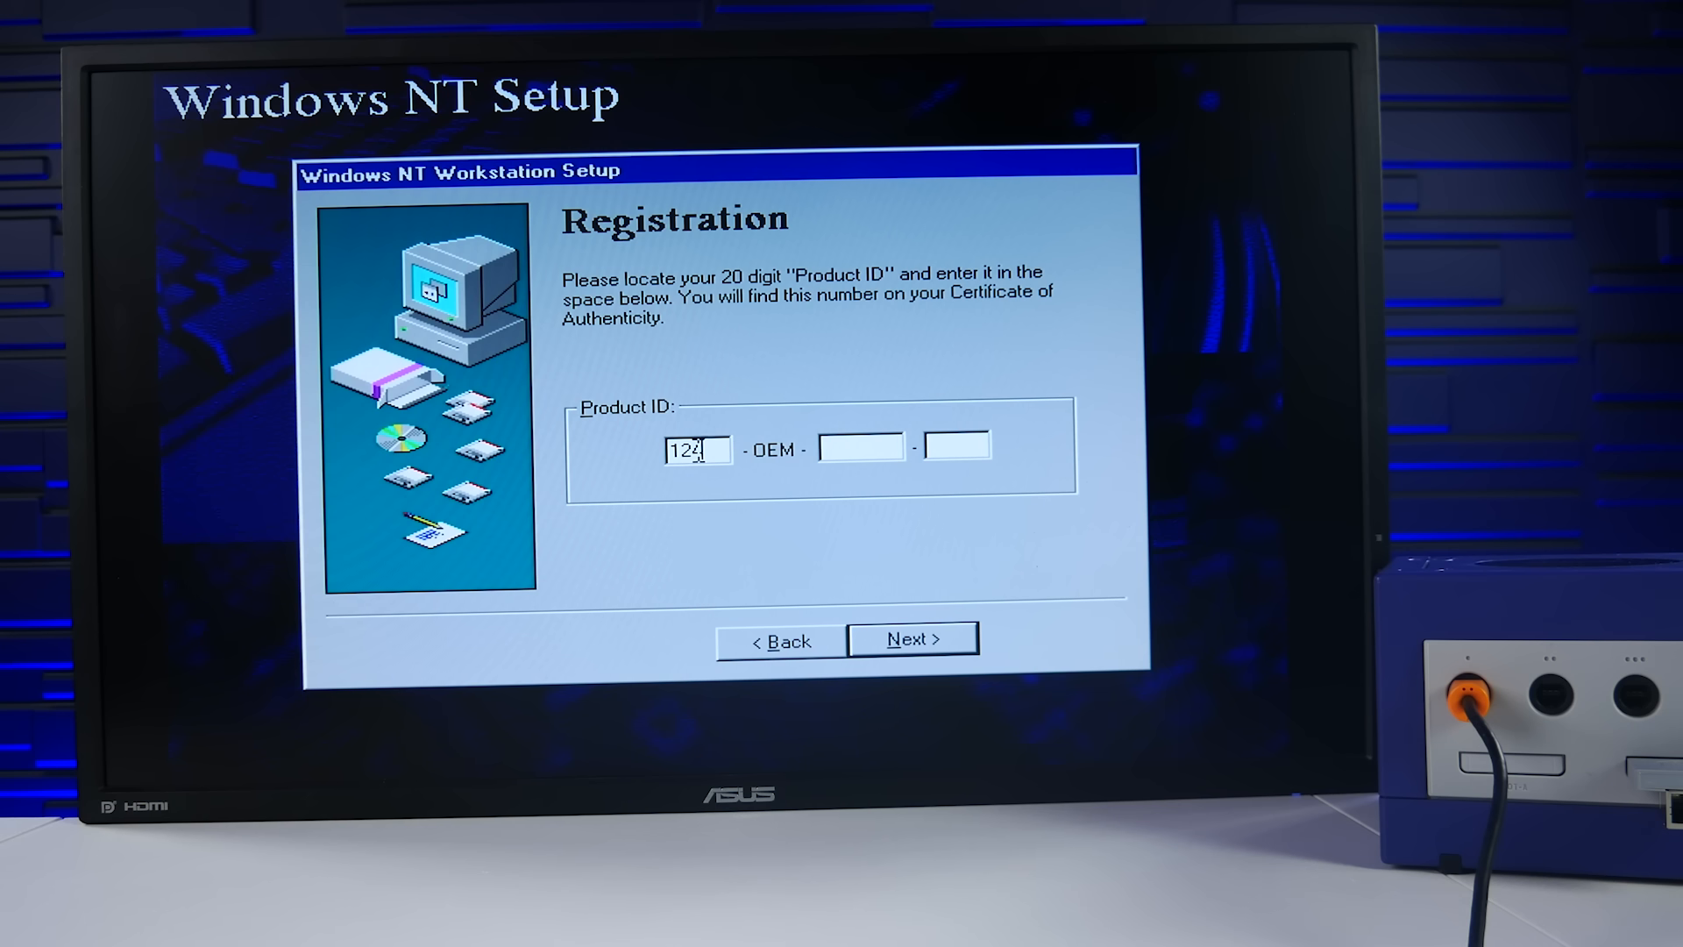
pyautogui.write('0')
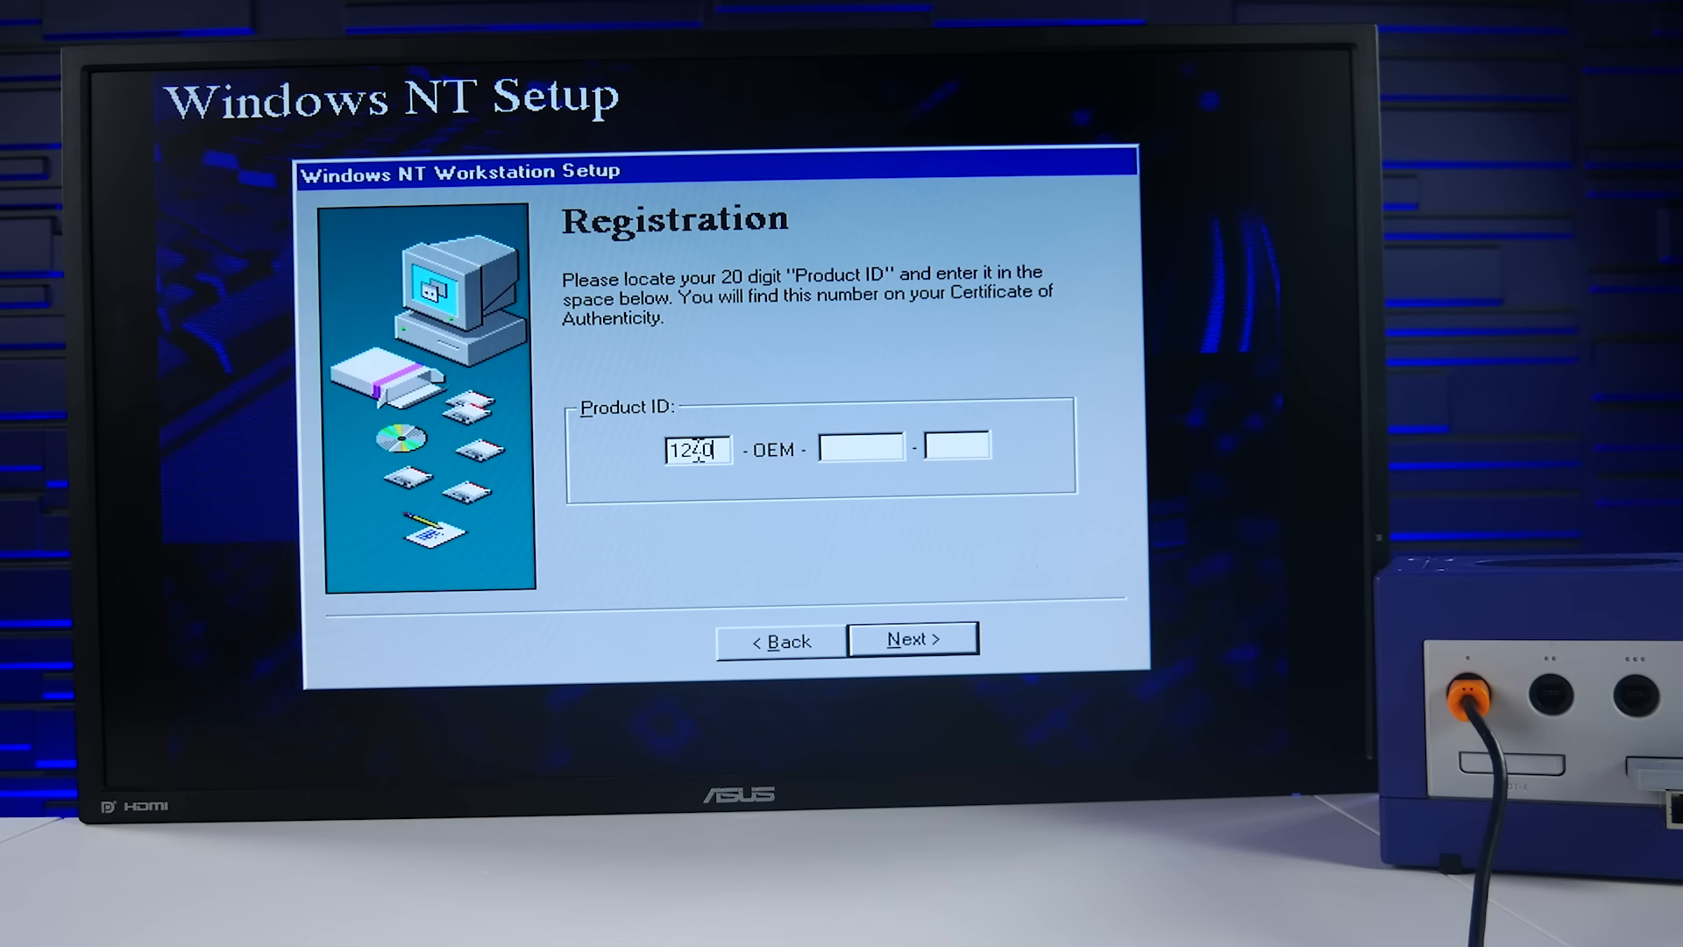
pyautogui.write('91')
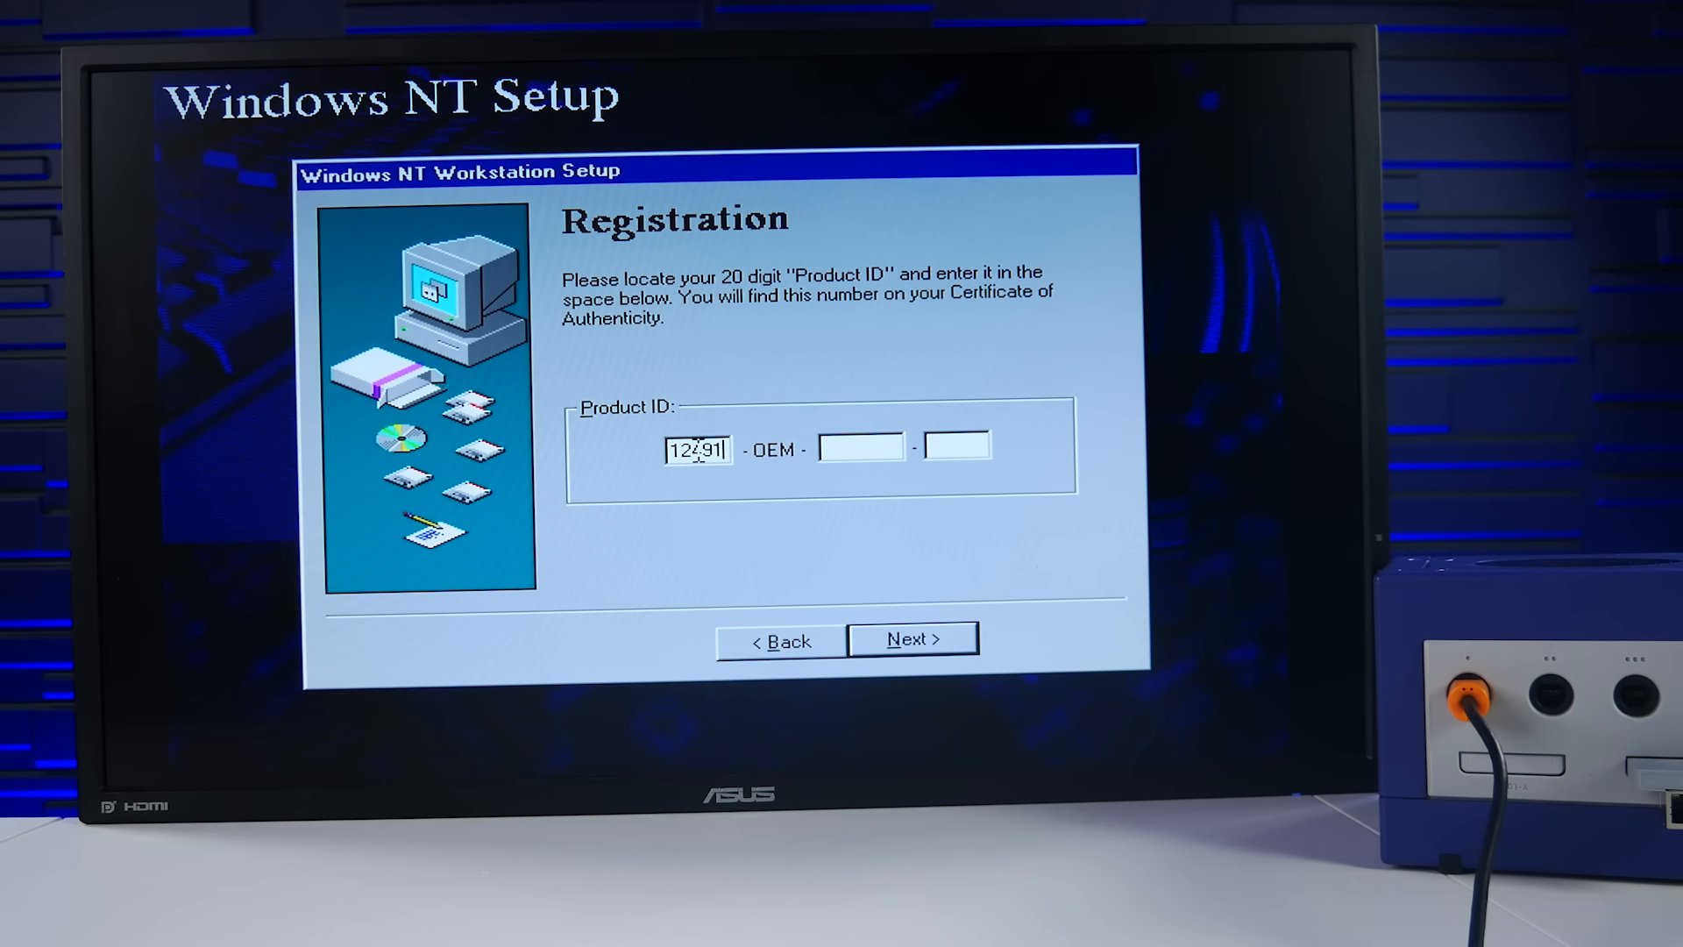